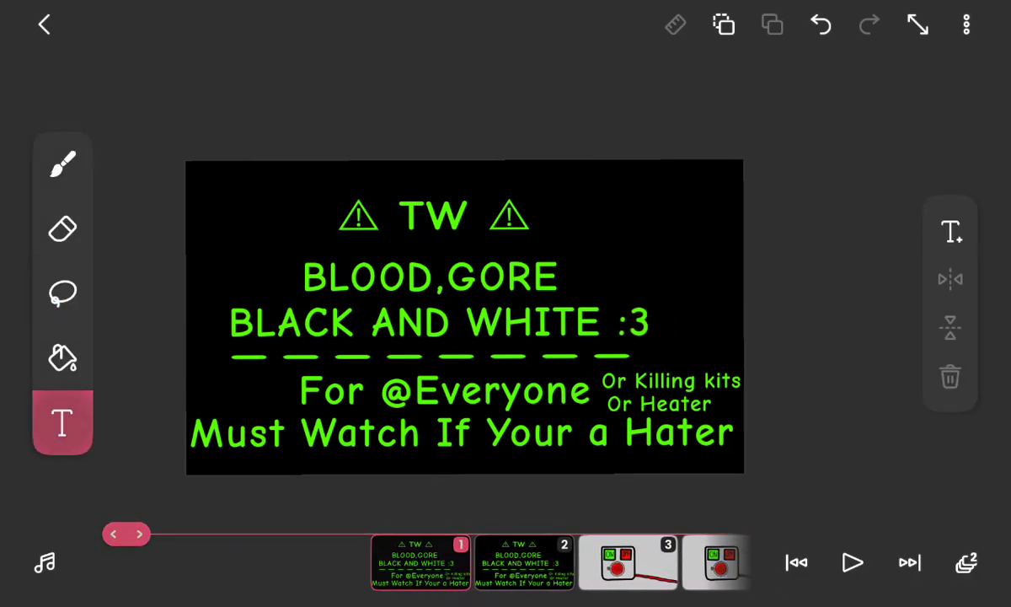
Insert the green text 'bad voice acting' and place it in the frame's top-right corner.
text(bad)
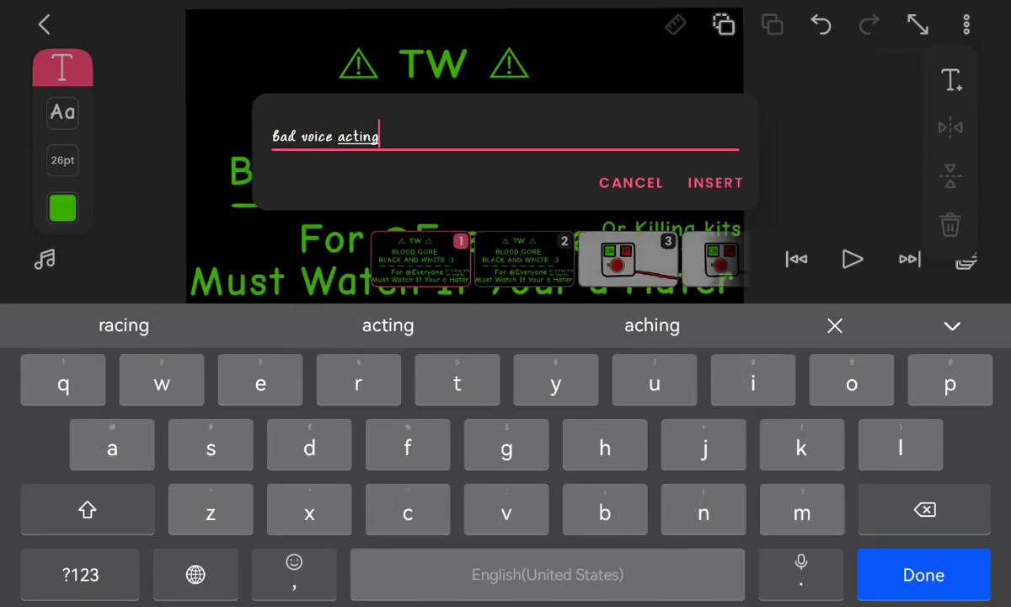
click(715, 182)
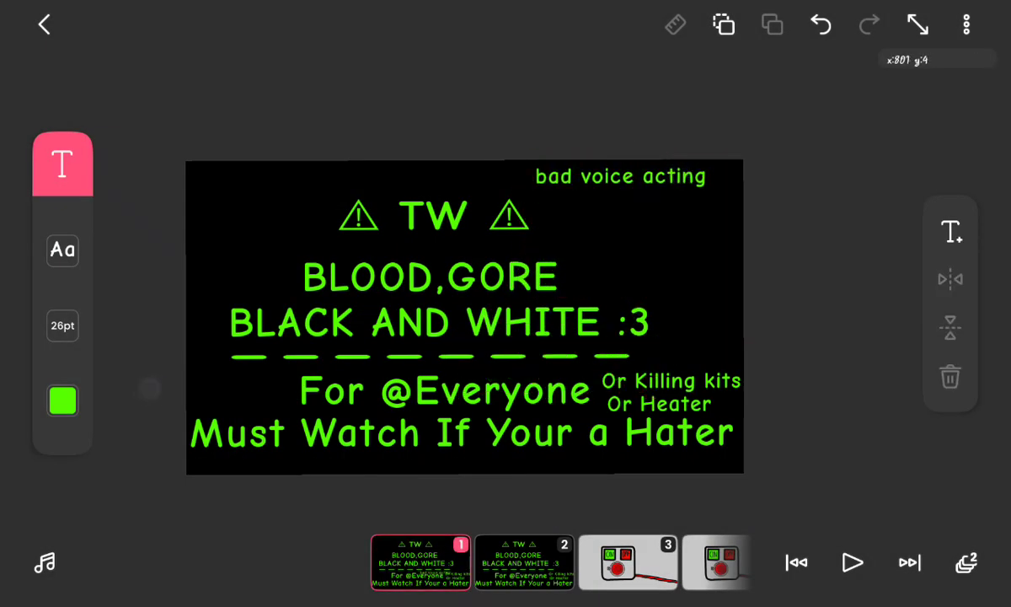